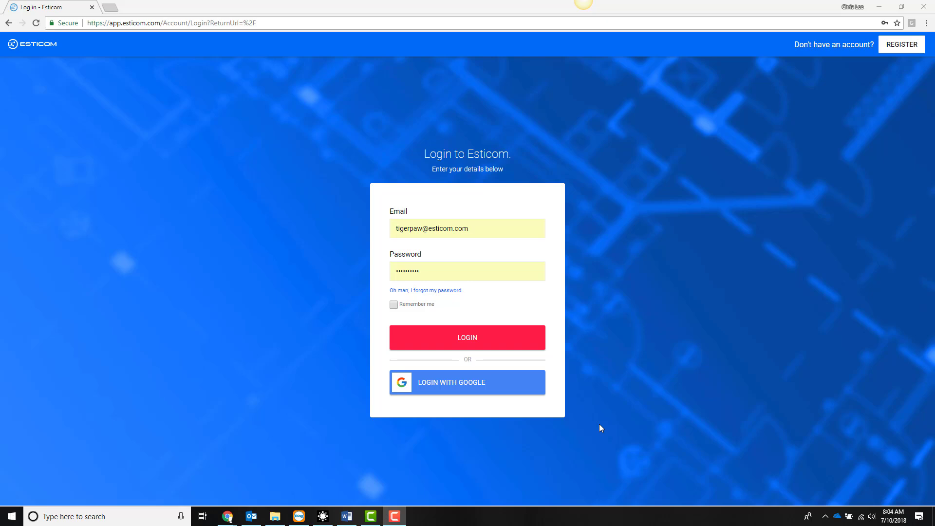
# Log in with the pre-filled credentials and land on the projects summary list.
pyautogui.click(467, 337)
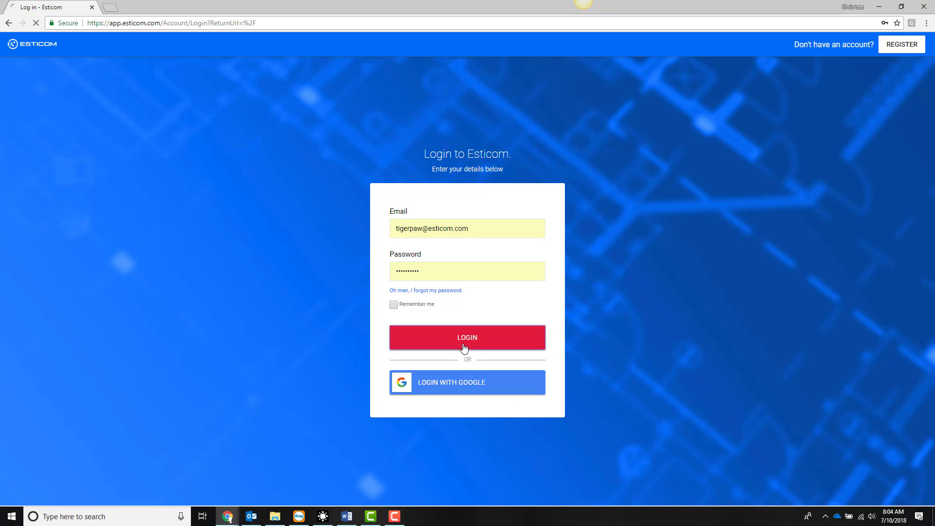
pyautogui.click(467, 337)
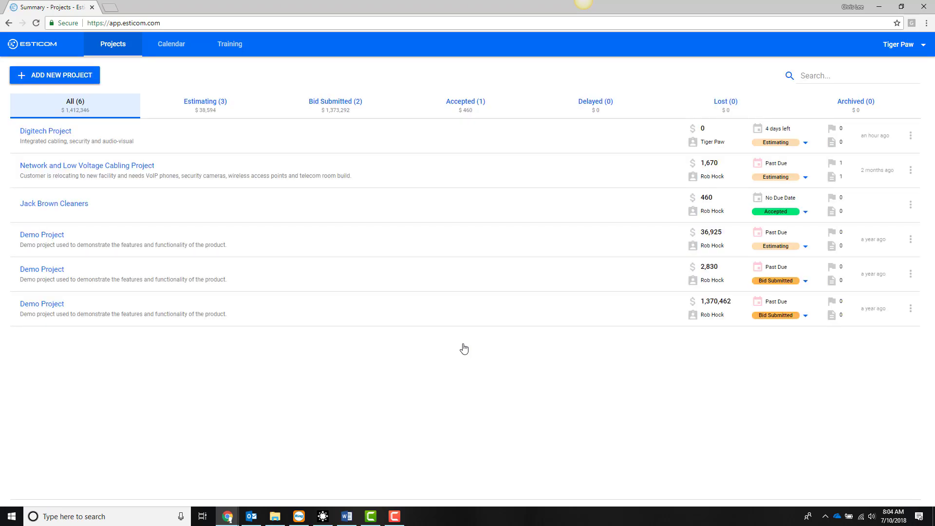
pyautogui.moveTo(48, 78)
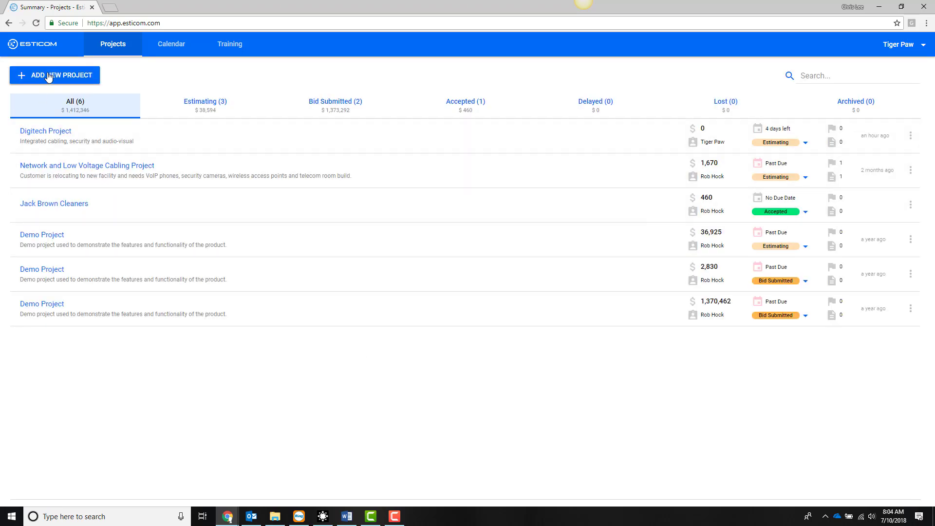
pyautogui.click(55, 75)
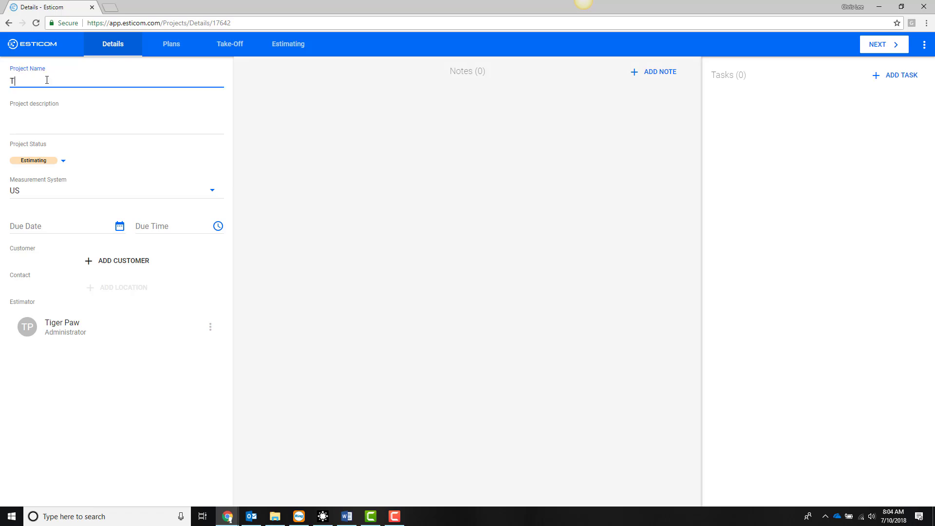
pyautogui.write('Integrated VoIP, Security and Cabling')
pyautogui.write('digi')
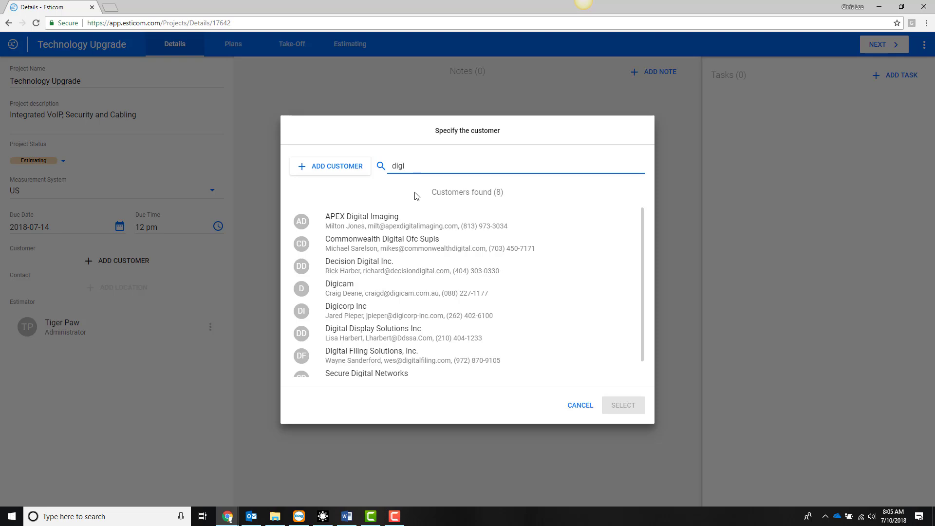
pyautogui.moveTo(399, 334)
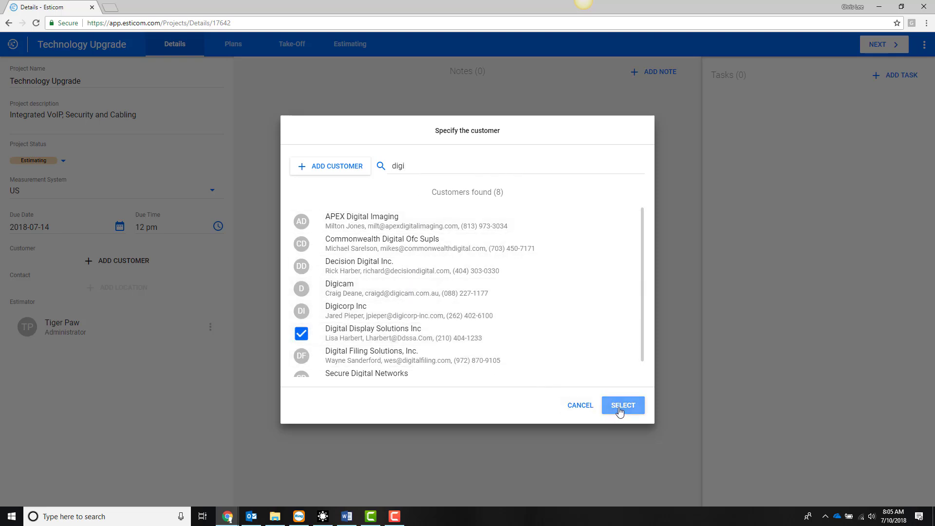
pyautogui.click(623, 405)
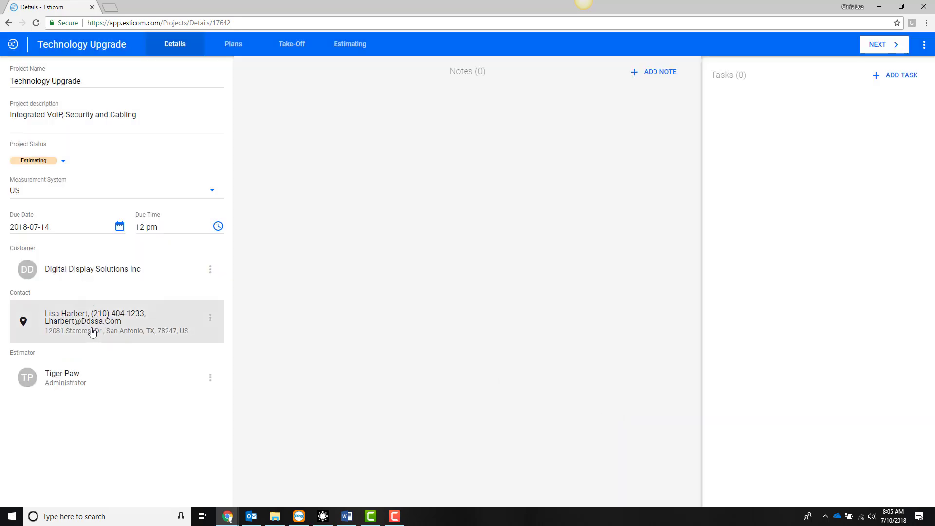
# Add a VoIP Phone with Cat 6 Cable Run count takeoff with a pink marker colour.
pyautogui.click(292, 44)
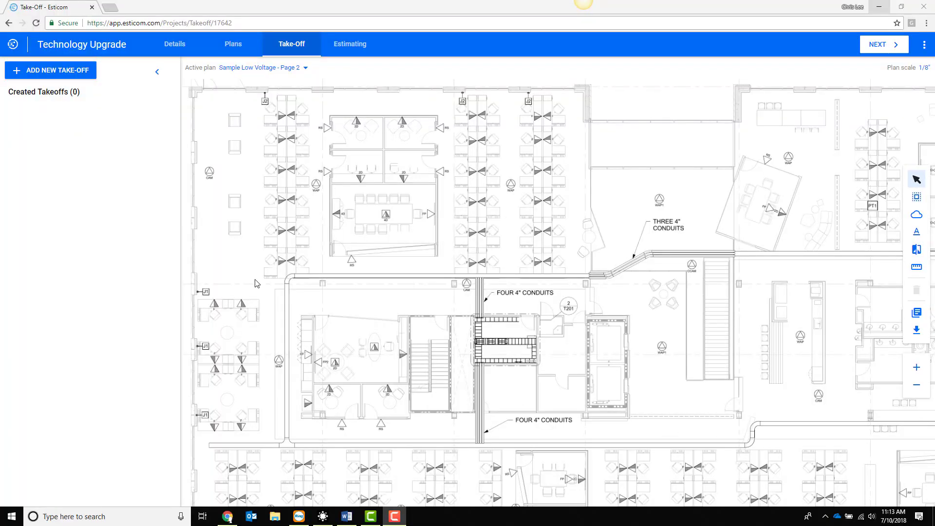
pyautogui.click(51, 70)
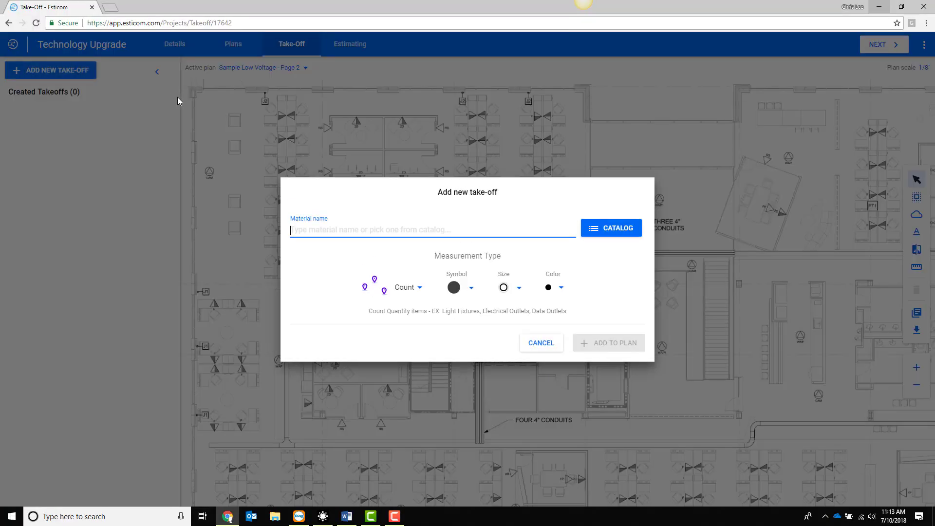
pyautogui.write('Voip')
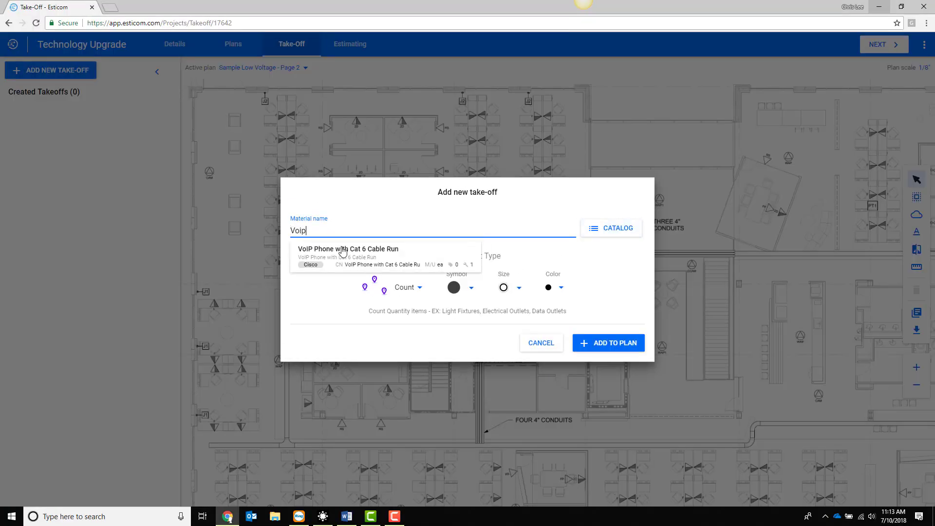
pyautogui.click(561, 281)
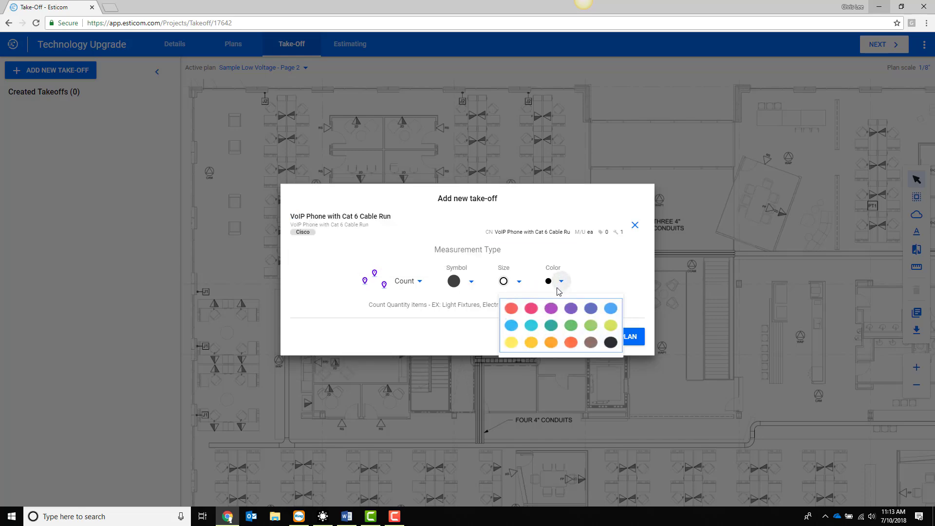
pyautogui.click(630, 337)
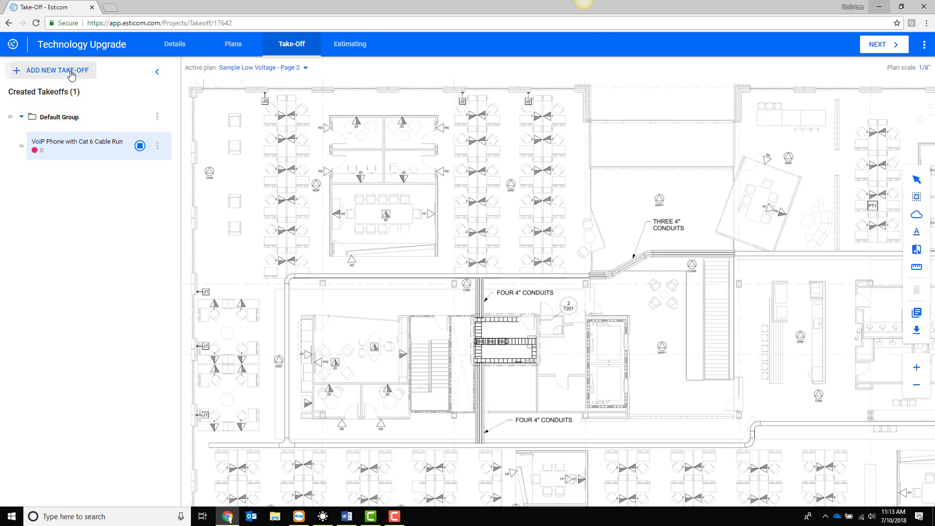
# Start a second takeoff using the Cat 6 plenum-rated cable catalog item.
pyautogui.click(57, 70)
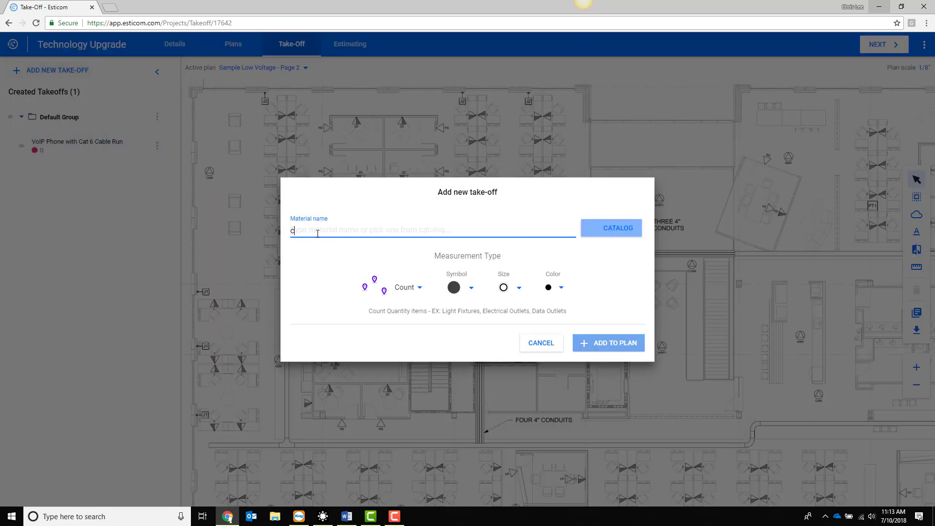
pyautogui.write('cat 6 plenum')
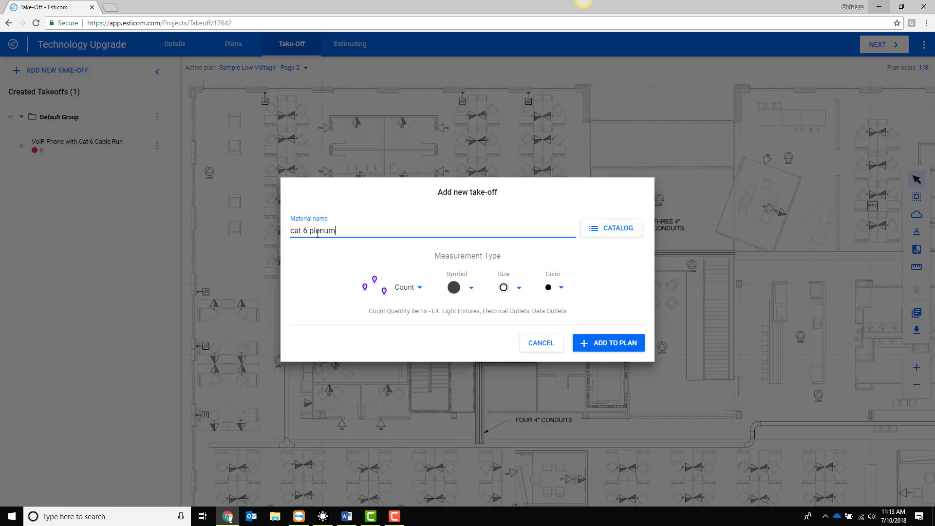
pyautogui.click(611, 228)
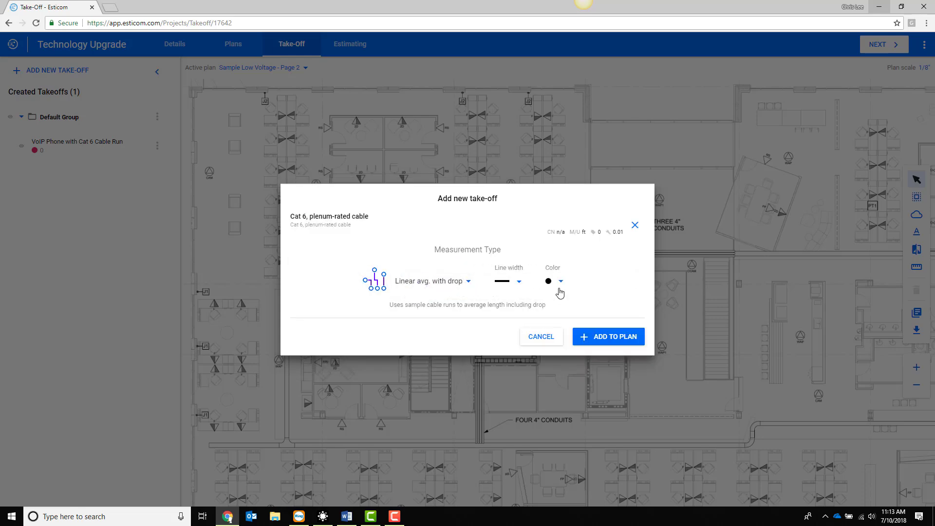
# Place the Cat 6 takeoff on the plan, mark VoIP phones at desks and trace cable runs toward the conduits.
pyautogui.click(608, 336)
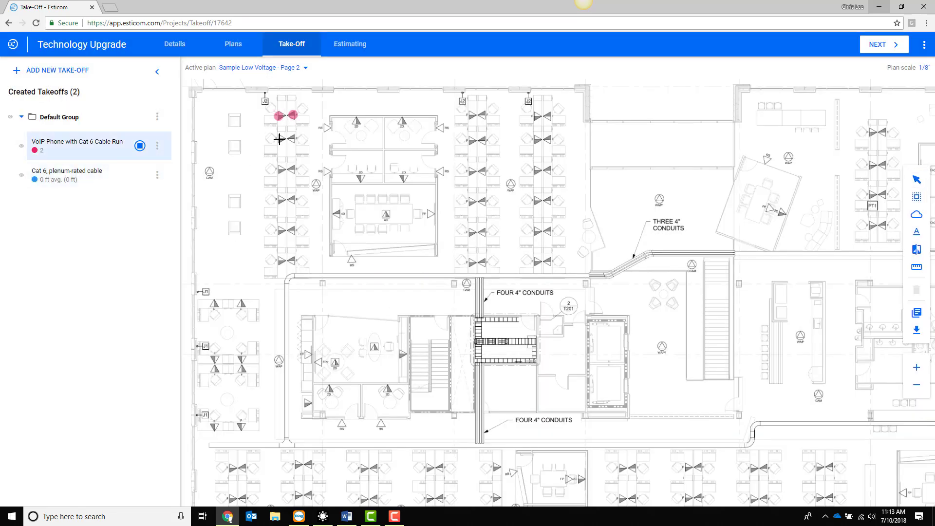
pyautogui.click(289, 262)
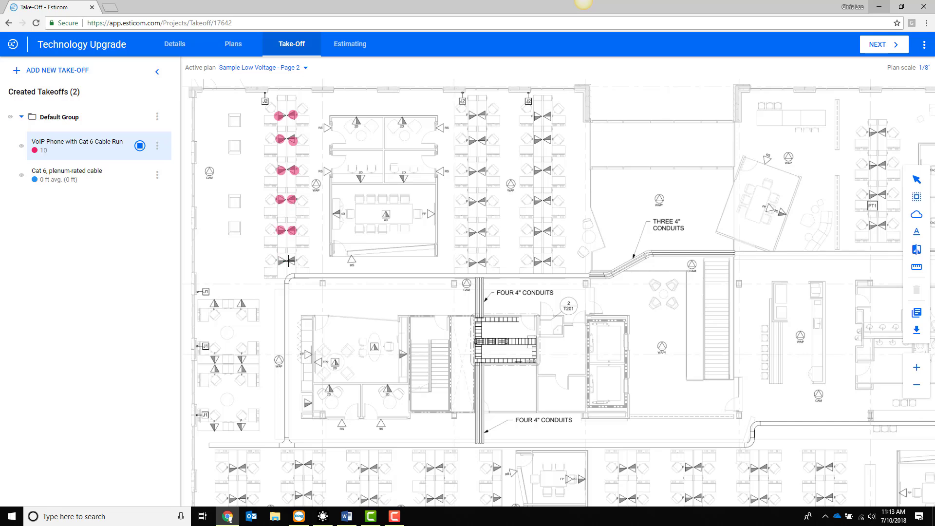
pyautogui.click(470, 203)
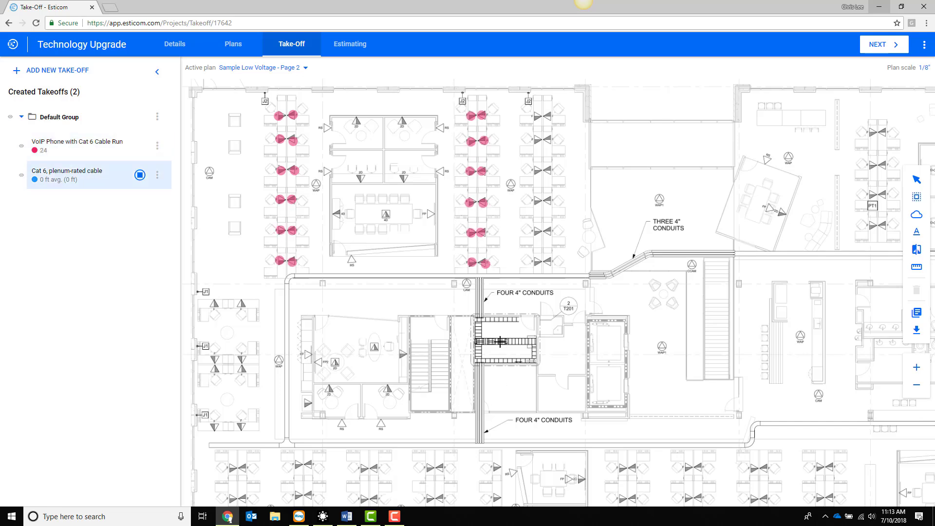
pyautogui.click(500, 343)
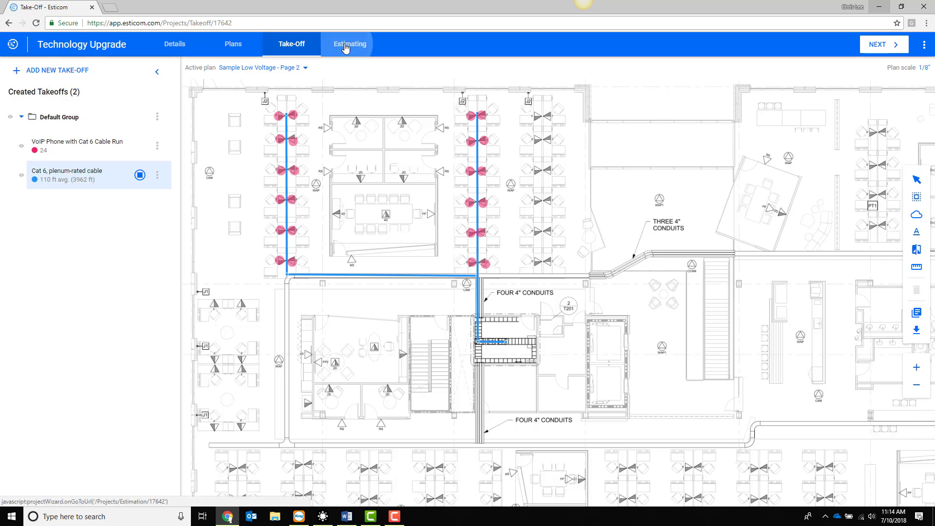
# From the Project Estimate menu, export the estimate as a Tigerpaw quote totalling $40,882.80.
pyautogui.click(350, 44)
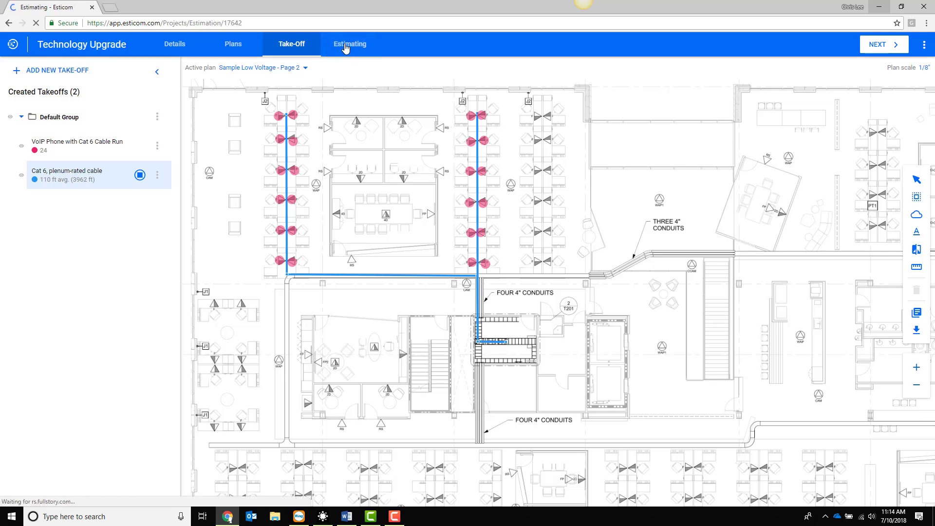
pyautogui.click(350, 44)
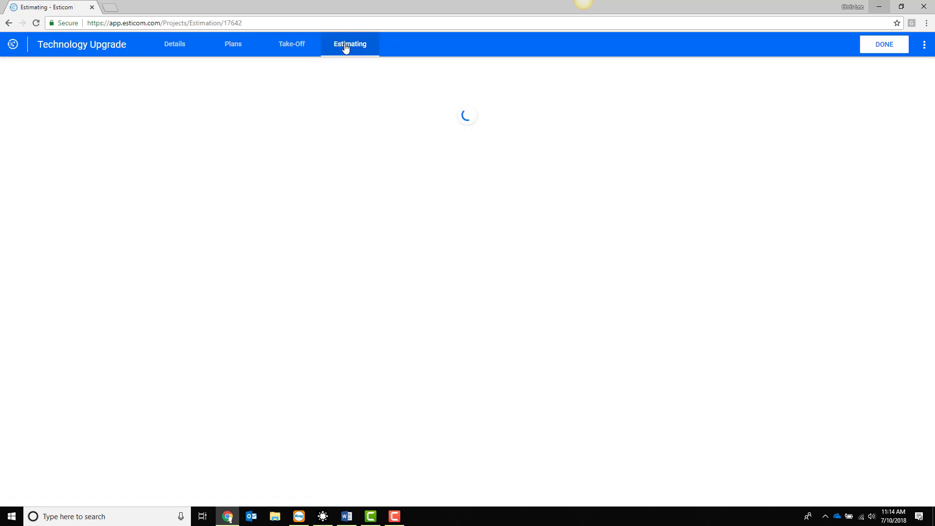
pyautogui.click(350, 44)
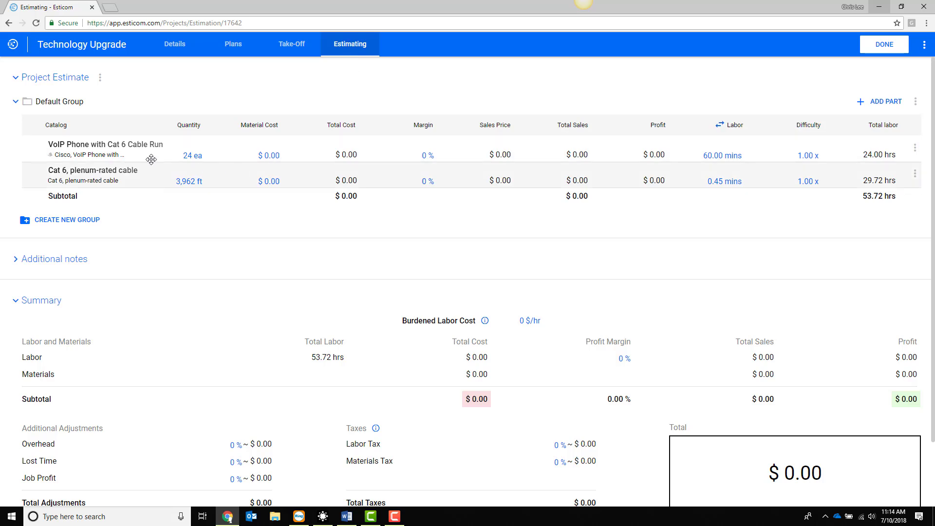
pyautogui.moveTo(188, 181)
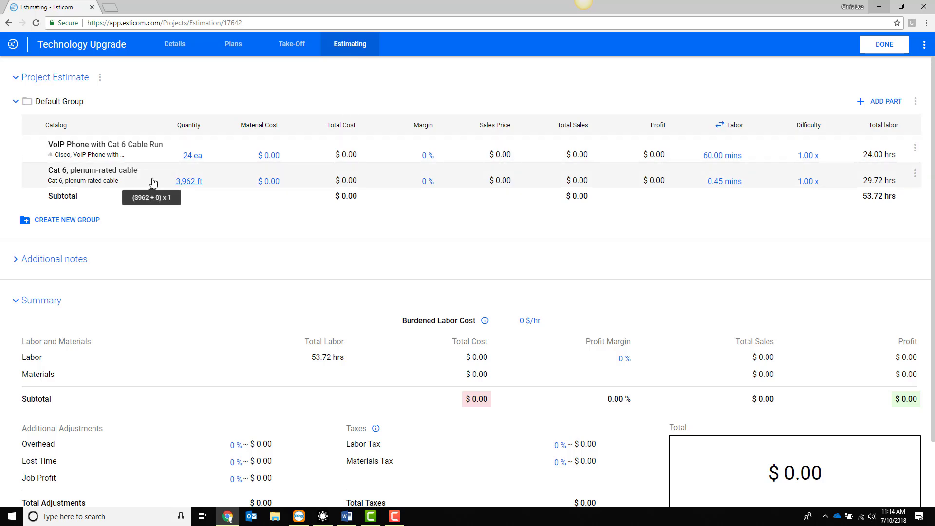
pyautogui.click(100, 78)
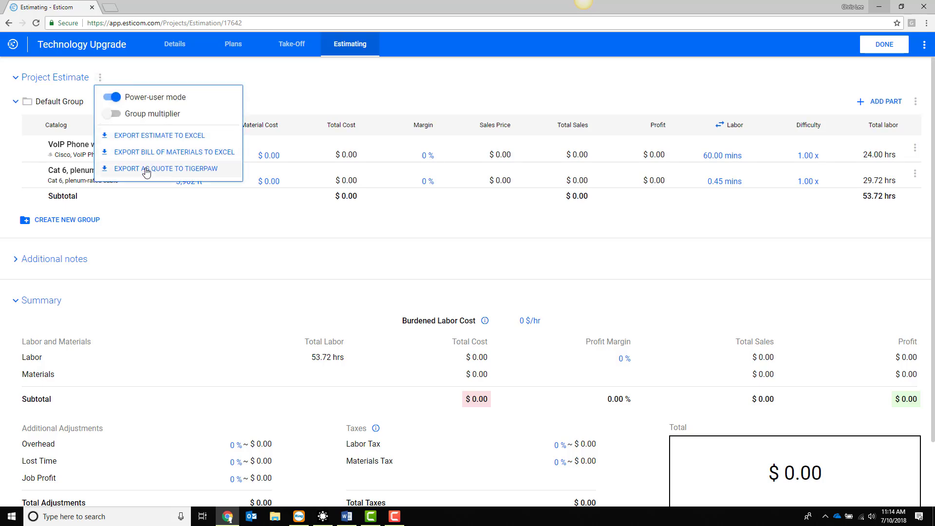
pyautogui.click(161, 169)
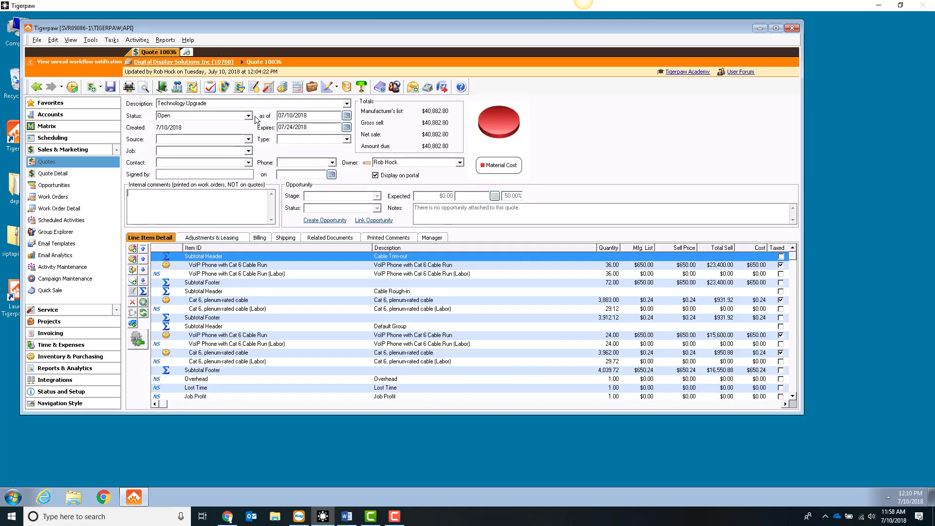
# Change the quote status from Open to Needs Approval.
pyautogui.click(248, 115)
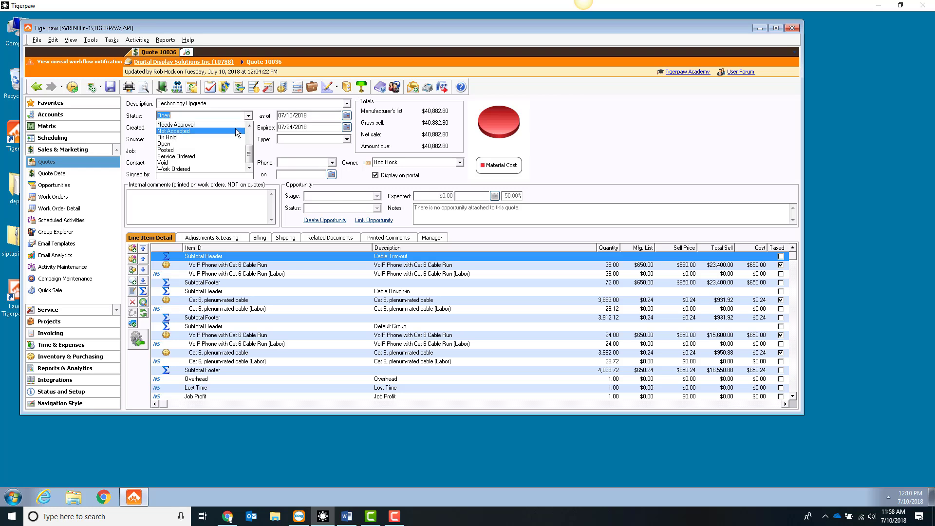
pyautogui.click(177, 124)
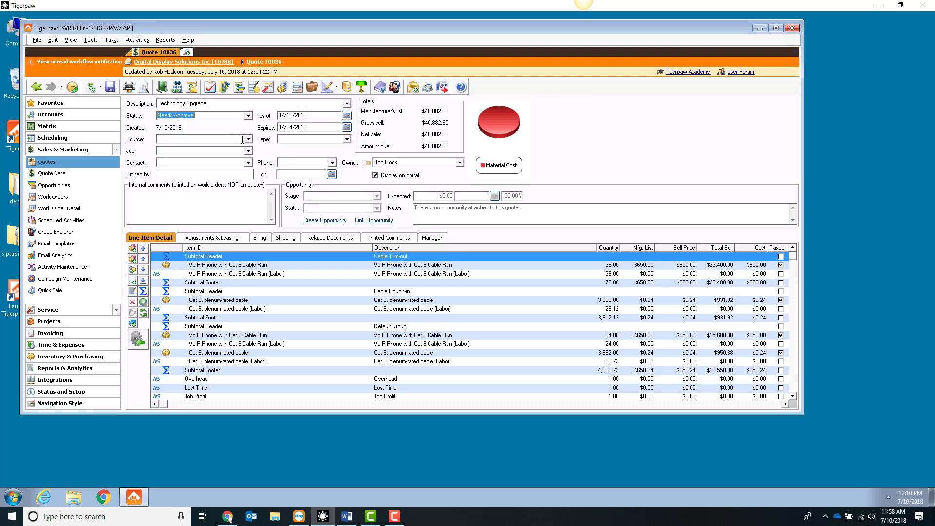